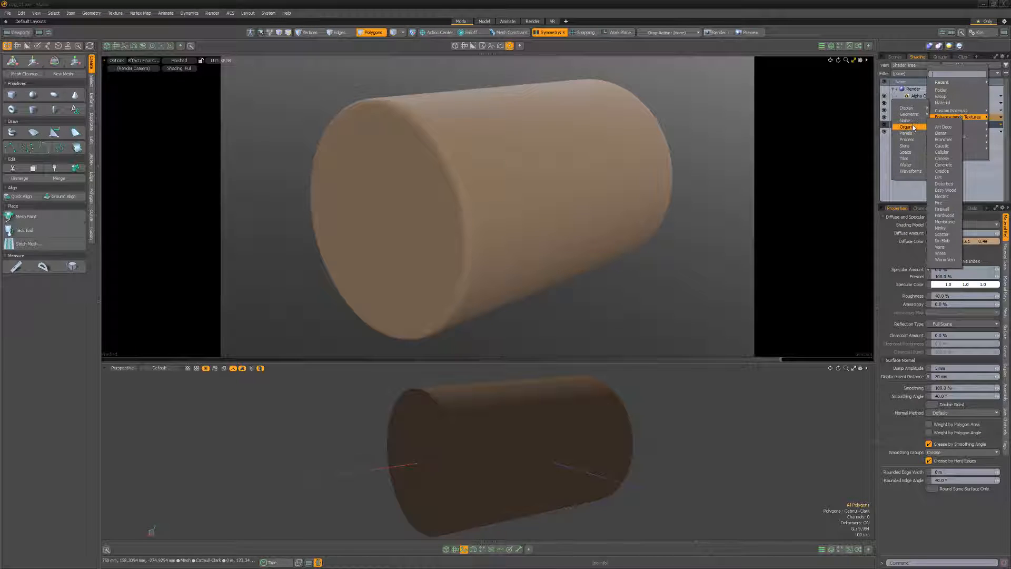
# - Add an Organic > Crackle procedural texture layer to the Bark material group
pyautogui.click(943, 170)
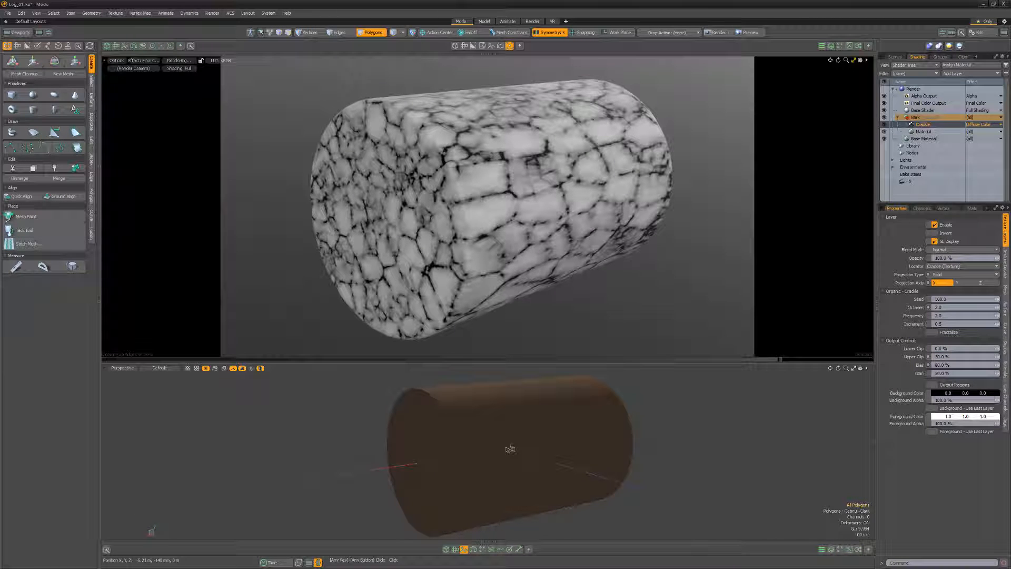
# - Set Crackle to Displacement effect and add a Gradient layer as Diffuse Color
pyautogui.click(983, 125)
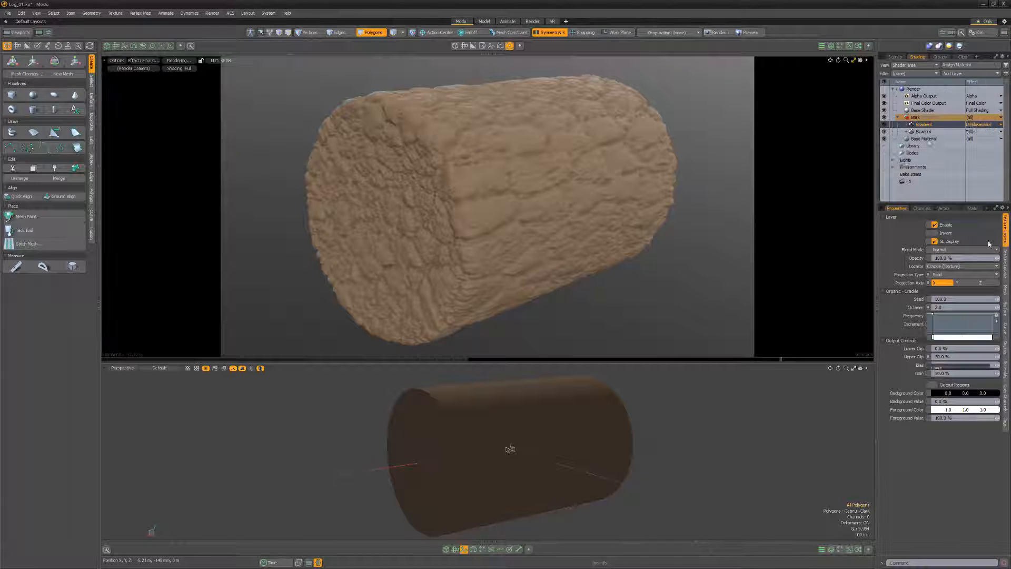
pyautogui.click(924, 125)
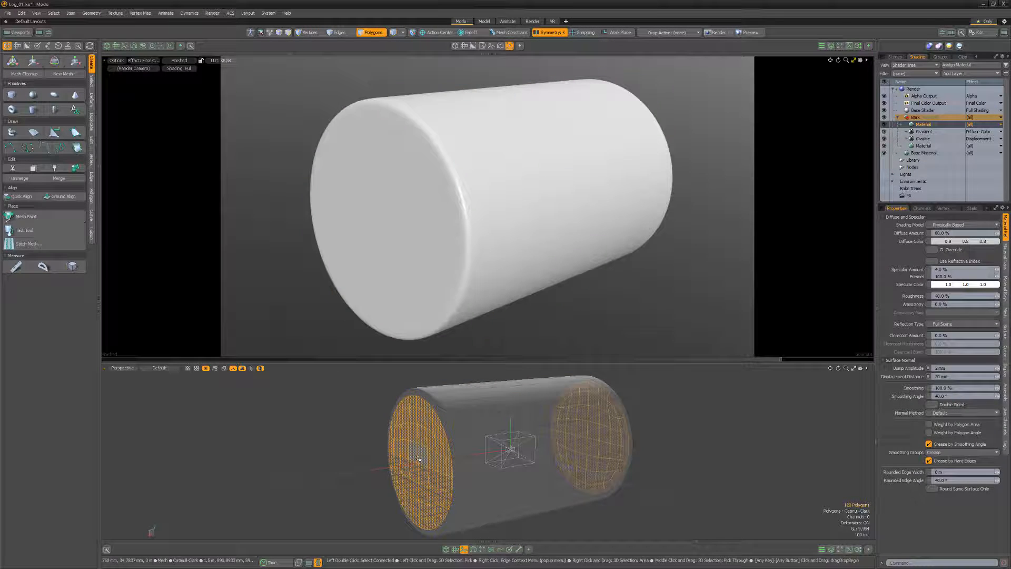
# - Add a Group masked by a Vertex Map Texture on the end faces, holding an Easy Wood layer
pyautogui.click(949, 207)
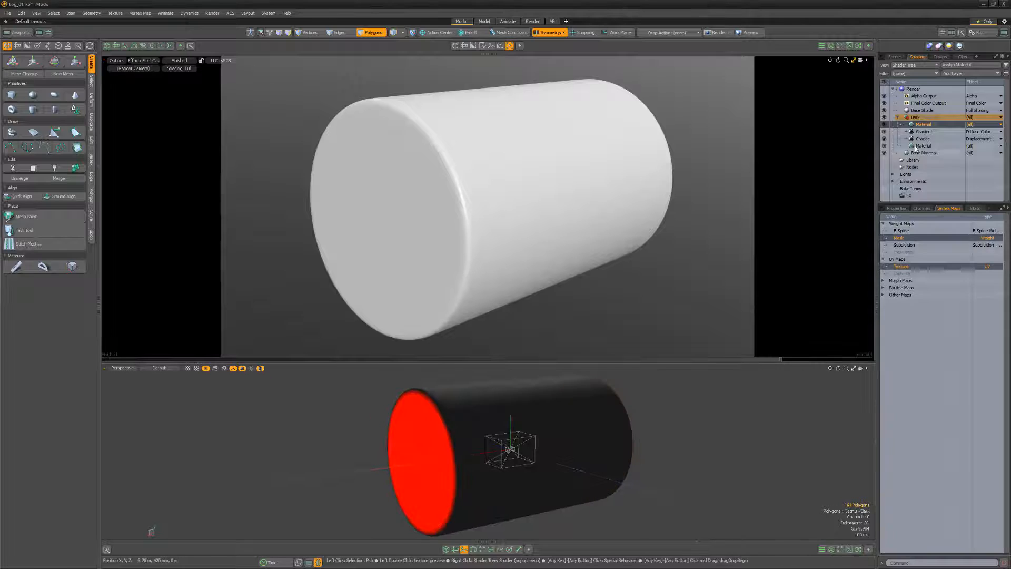
pyautogui.click(896, 207)
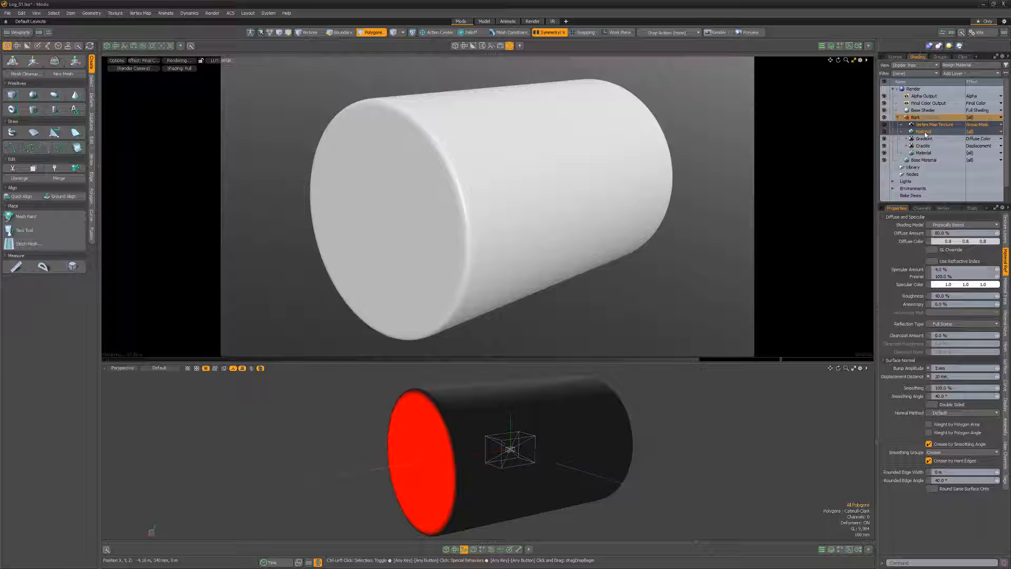
pyautogui.click(935, 132)
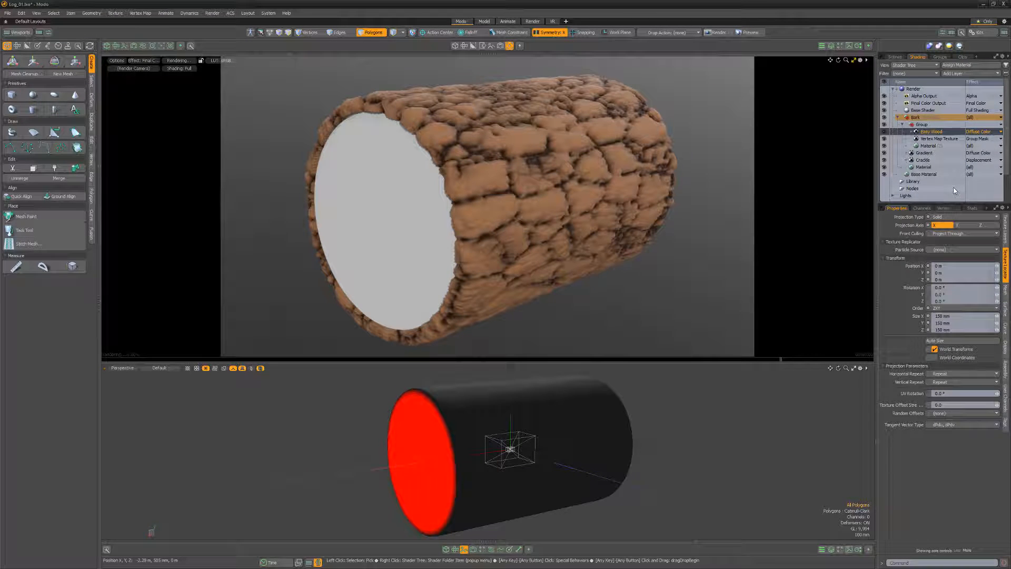
# - Set Easy Wood to Planar projection with Auto Size so the ends show concentric rings
pyautogui.click(966, 216)
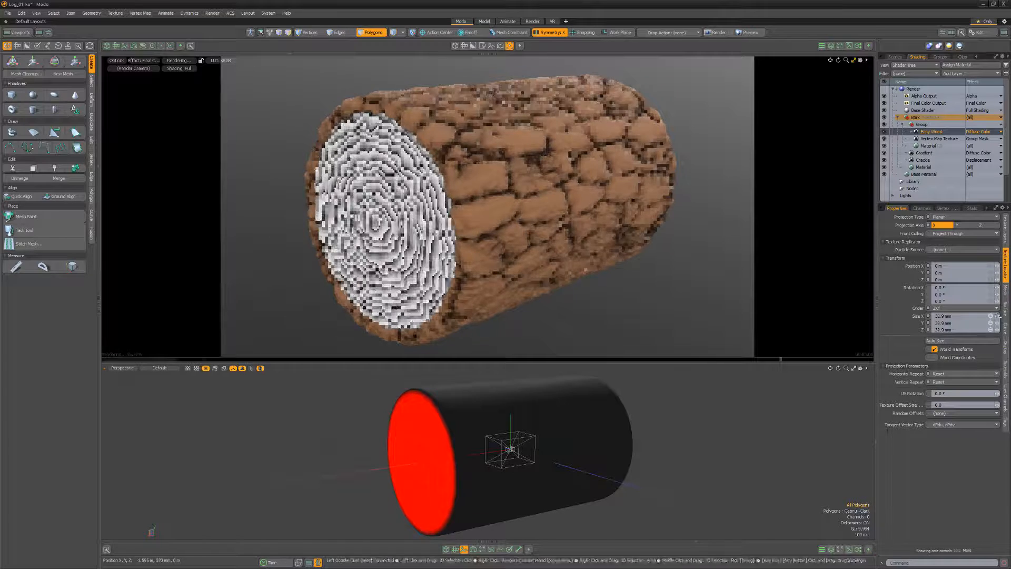
pyautogui.click(931, 131)
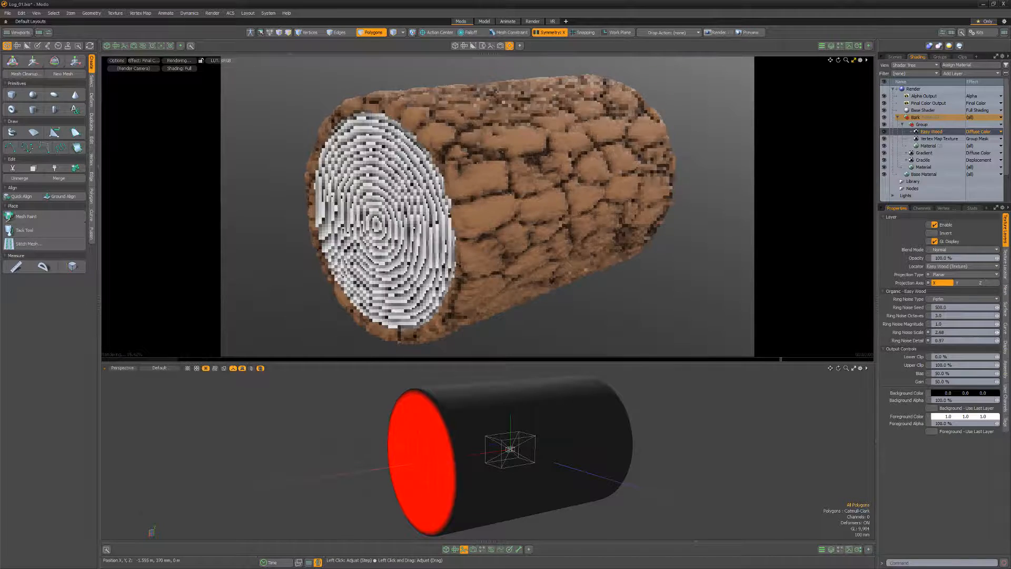